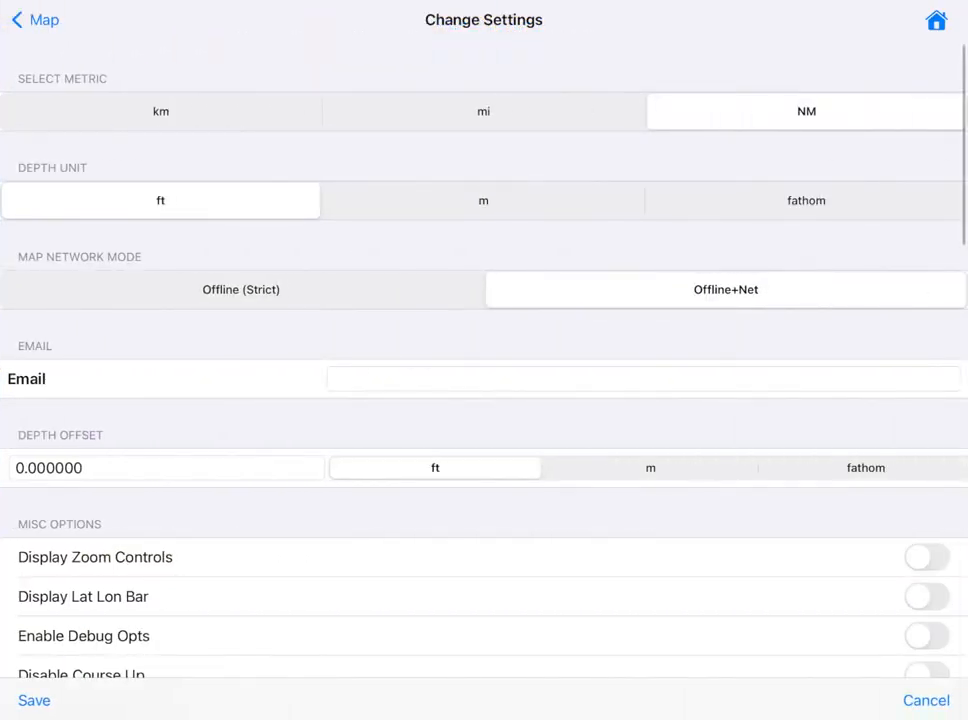
Step: Select km under Select Metric and m under Depth Unit
click(160, 111)
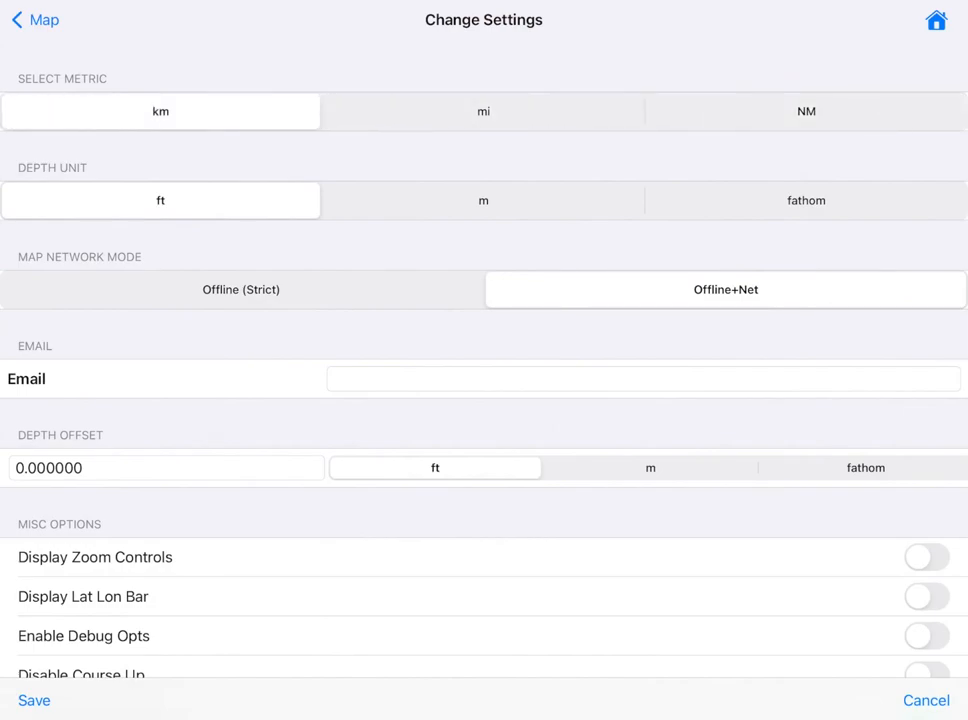
click(483, 200)
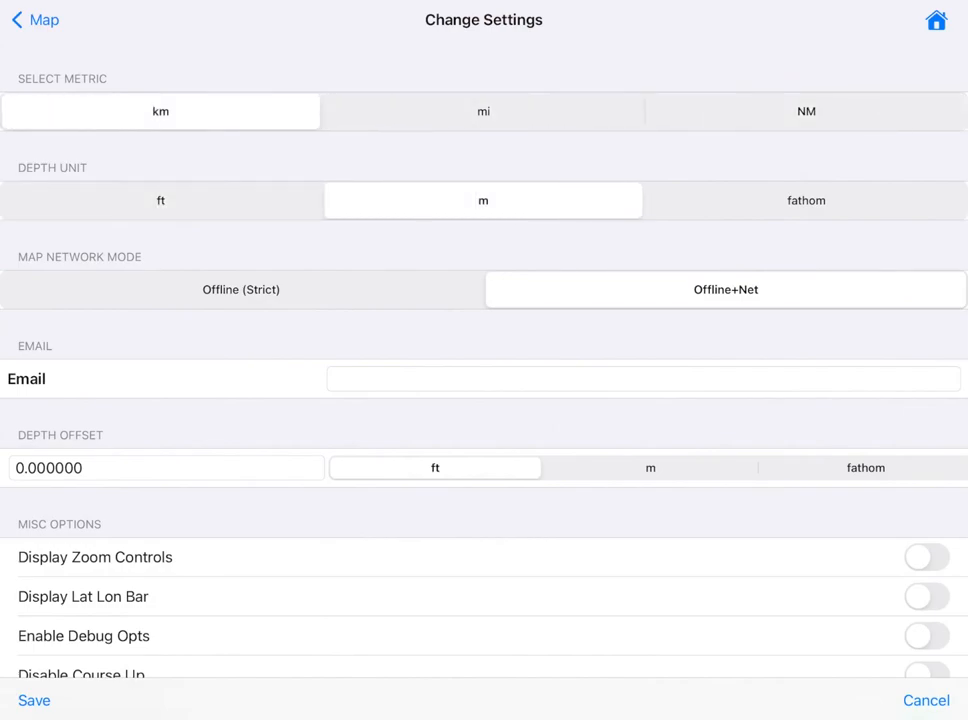
Step: Switch on Display Zoom Controls and Display Lat Lon Bar in Misc Options
scroll(up, 3)
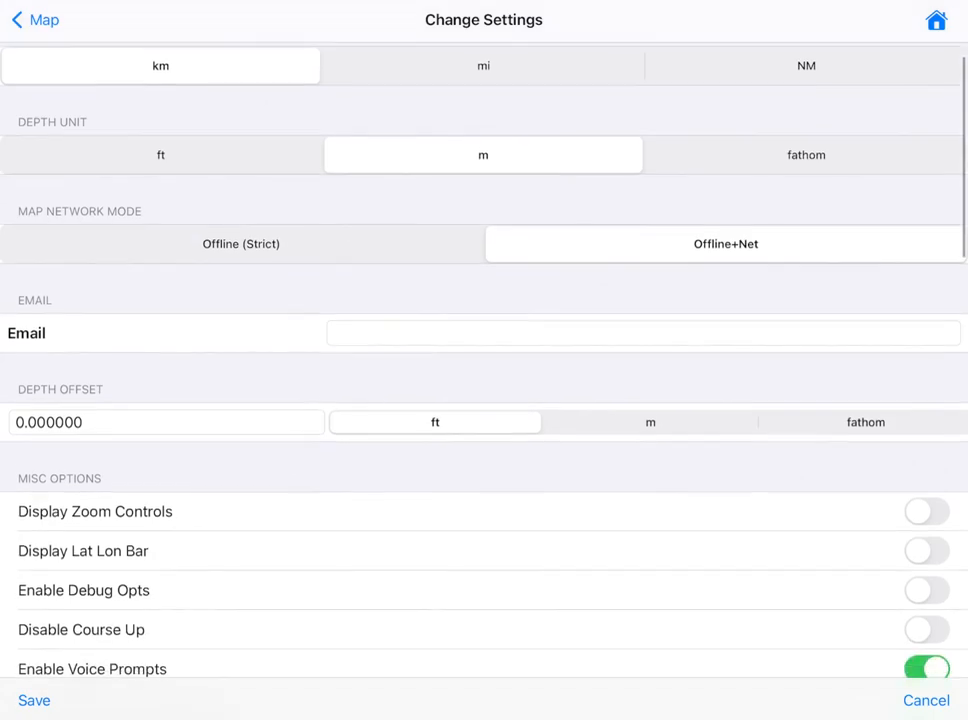
scroll(down, 3)
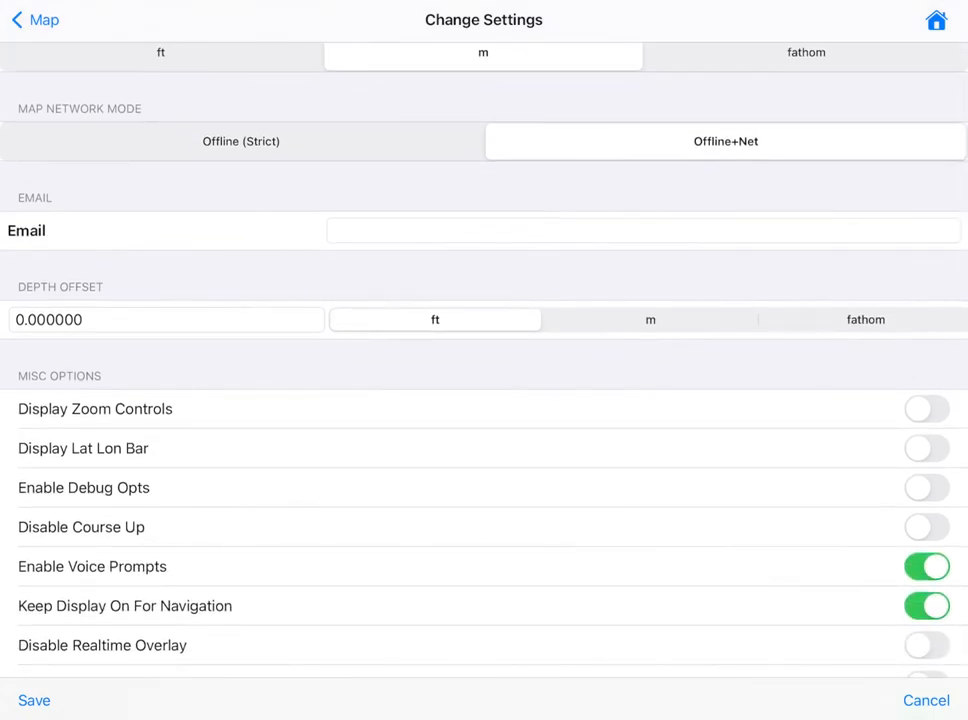
click(926, 408)
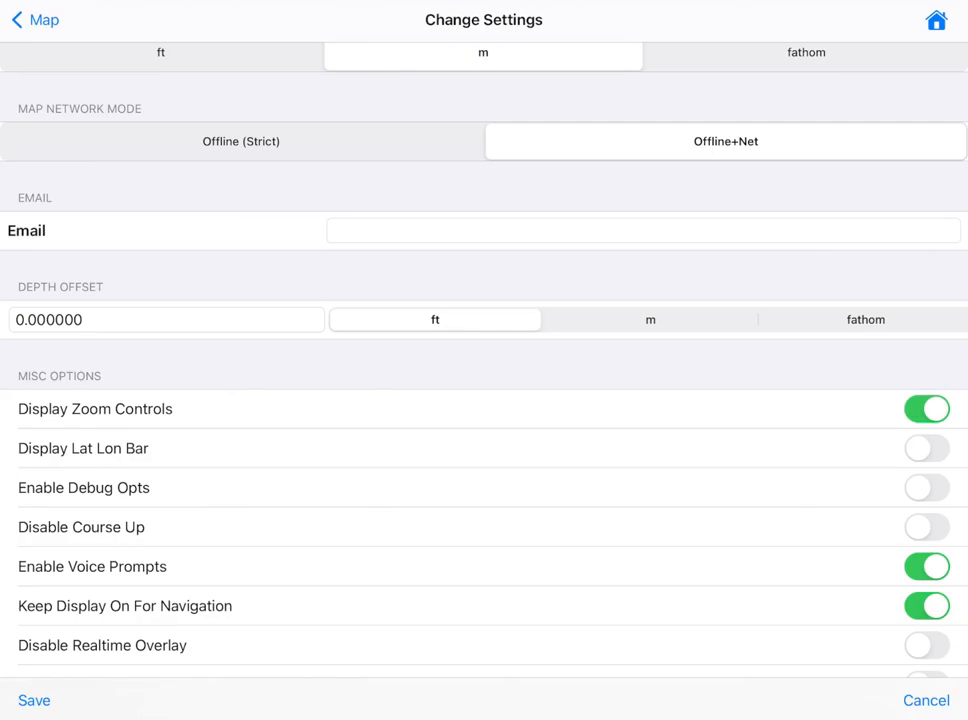
click(926, 448)
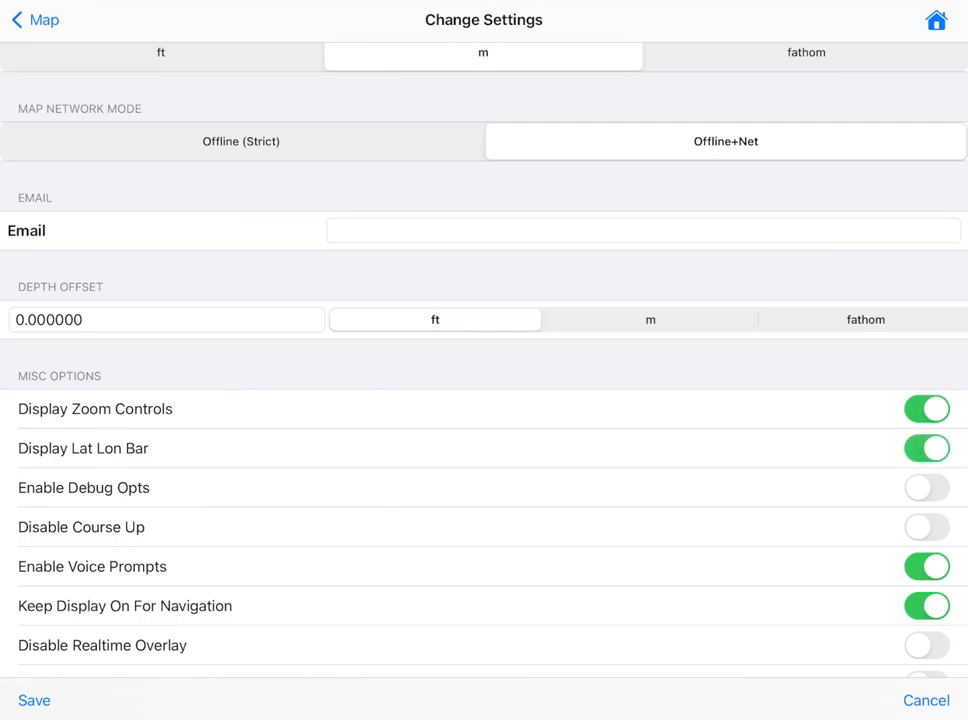
Step: Change the Select Base Map option from Offline (Default) to USGS Aerial+Label
scroll(down, 3)
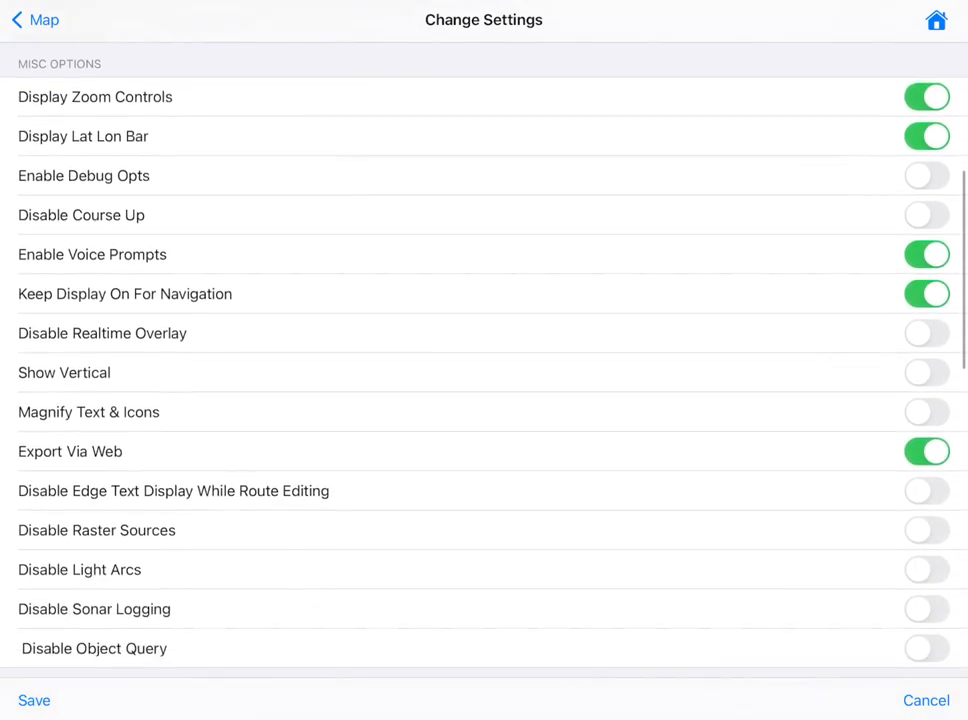
scroll(down, 3)
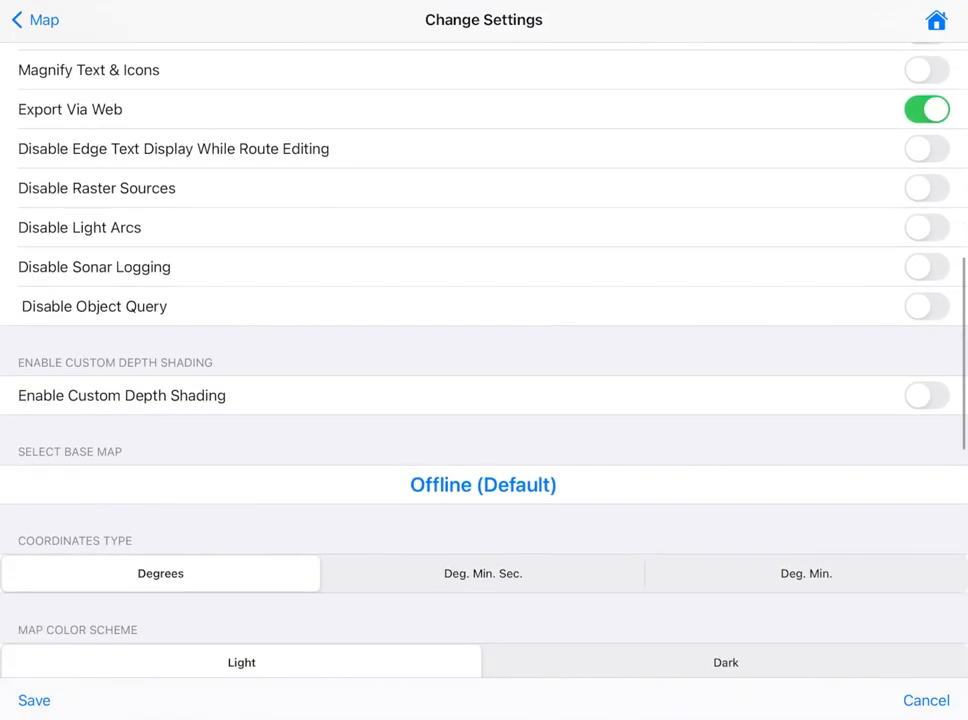
click(483, 485)
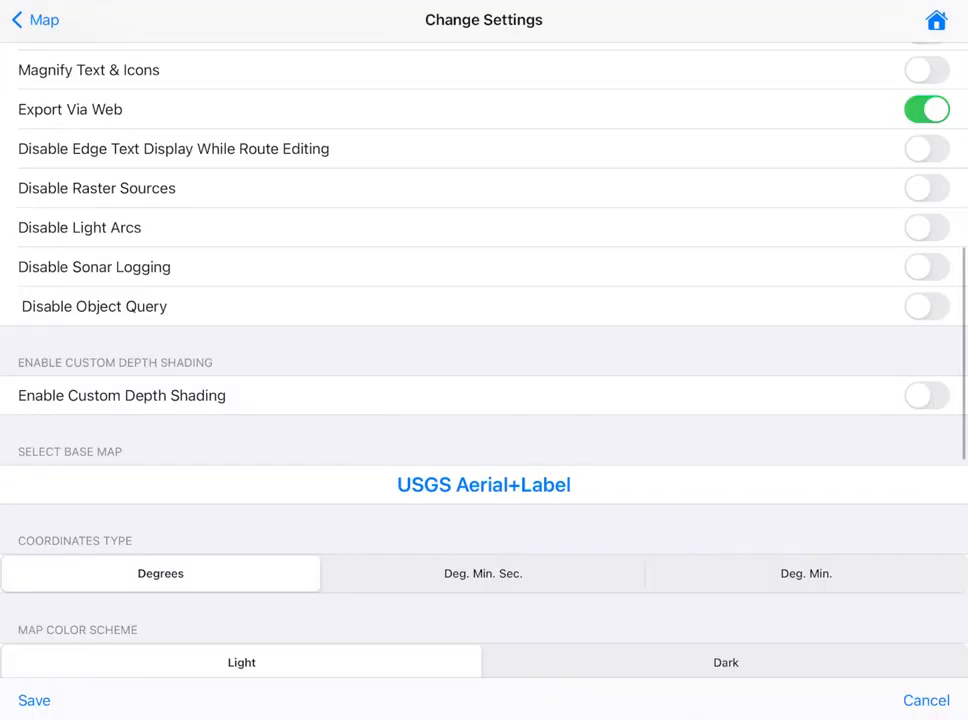
scroll(down, 3)
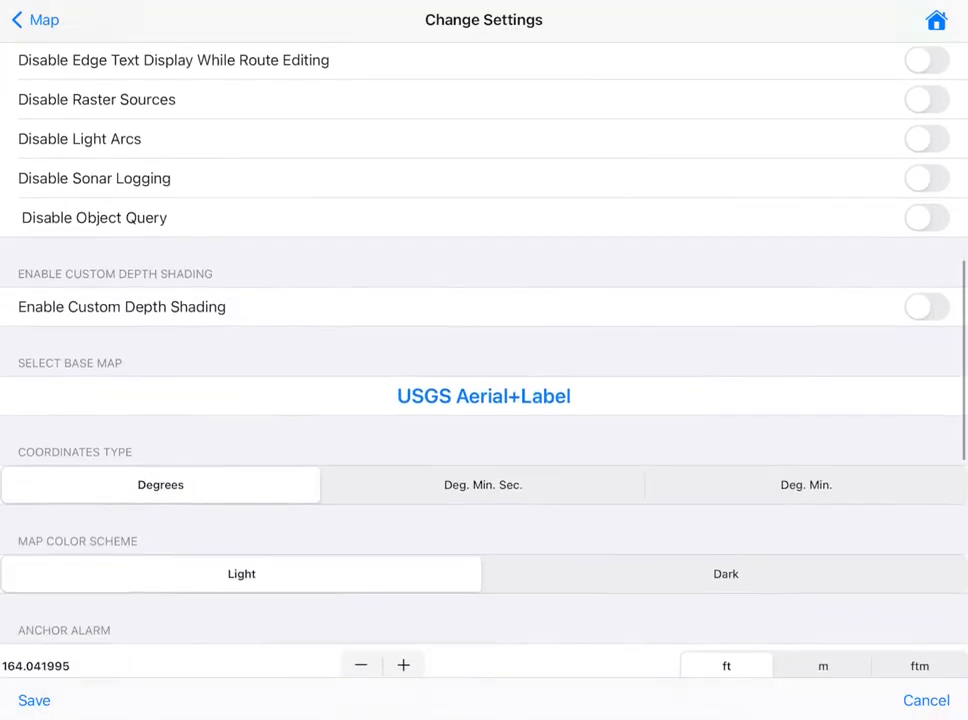
scroll(down, 3)
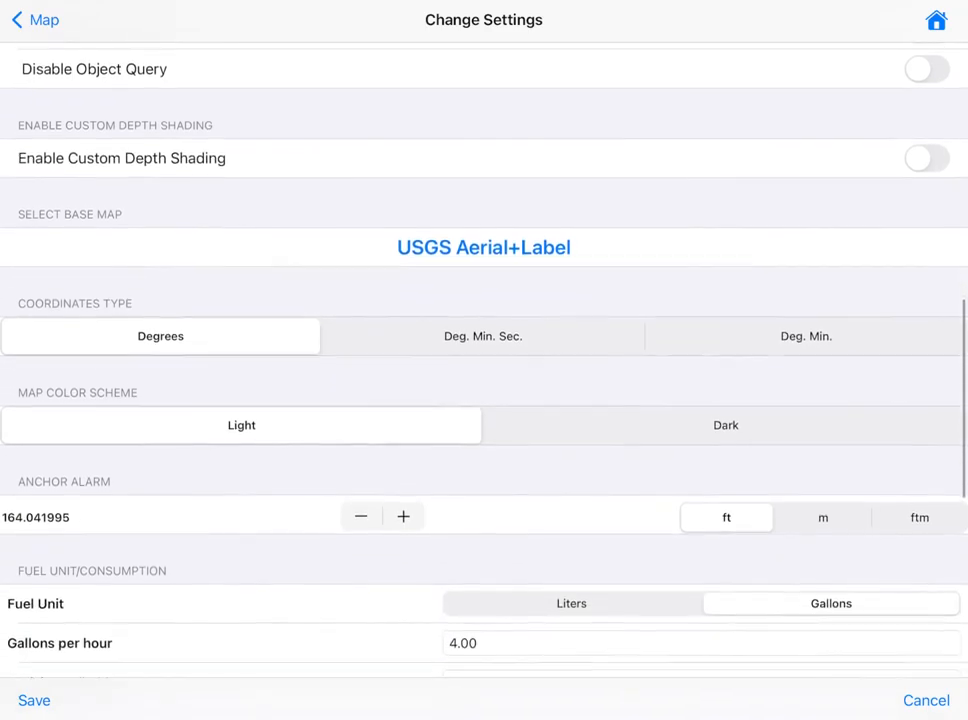
scroll(down, 3)
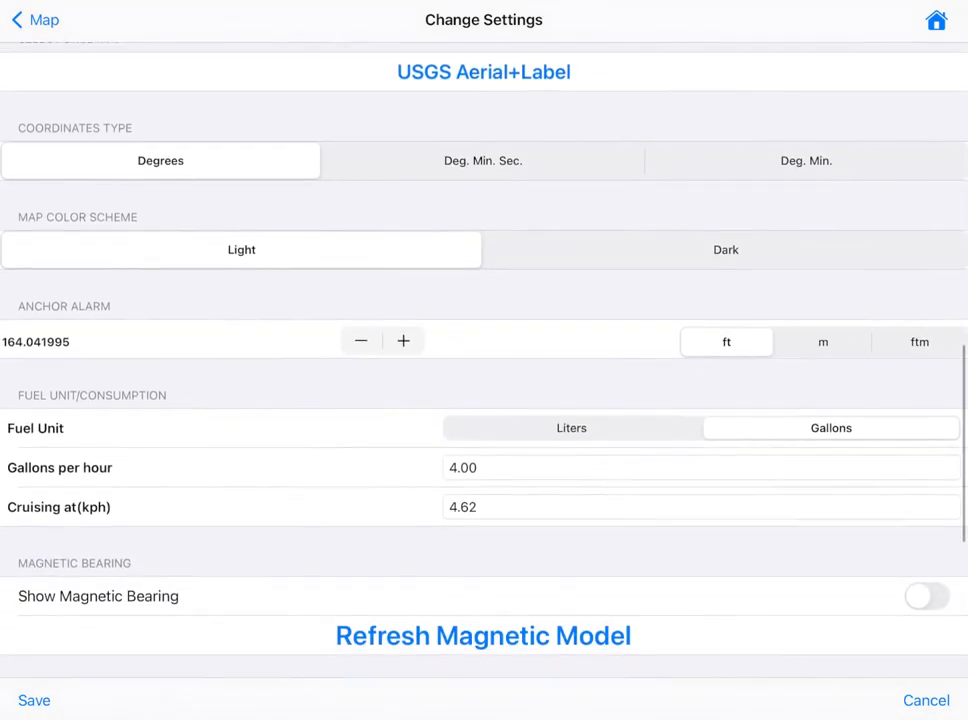
scroll(up, 3)
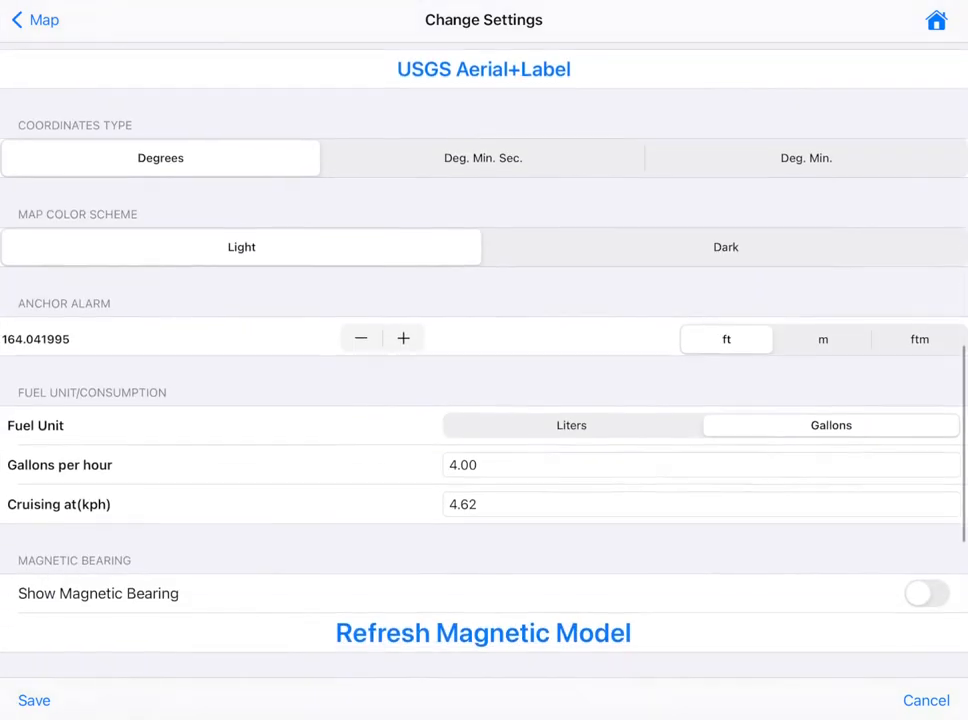
scroll(down, 3)
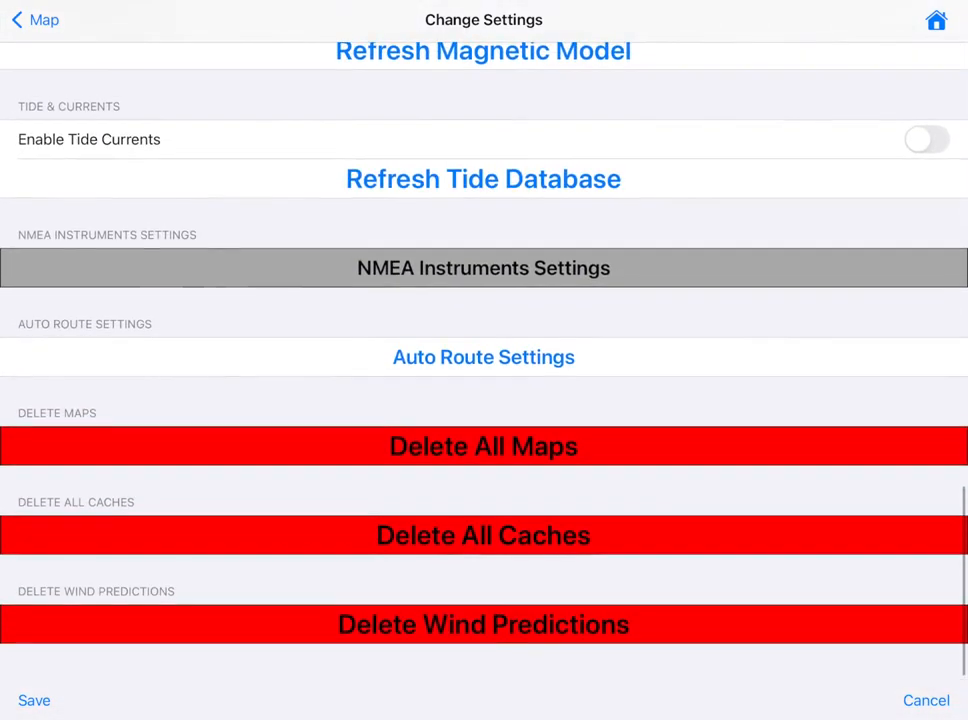